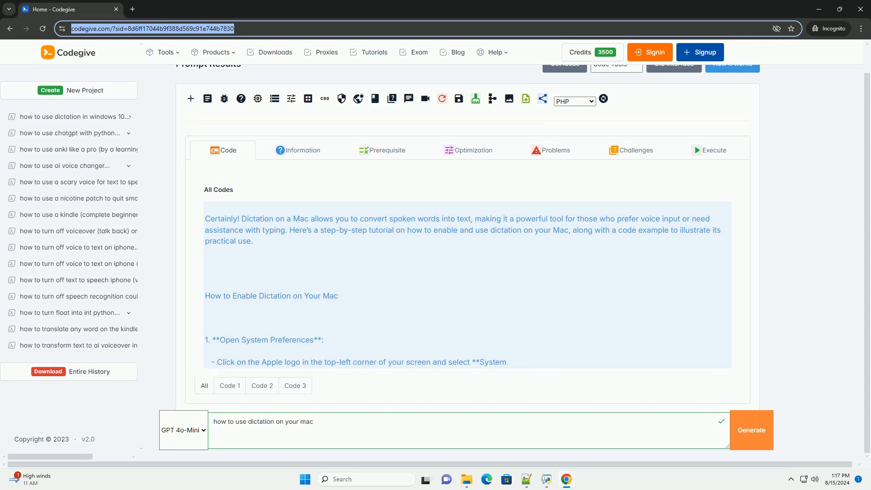
pyautogui.scroll(3)
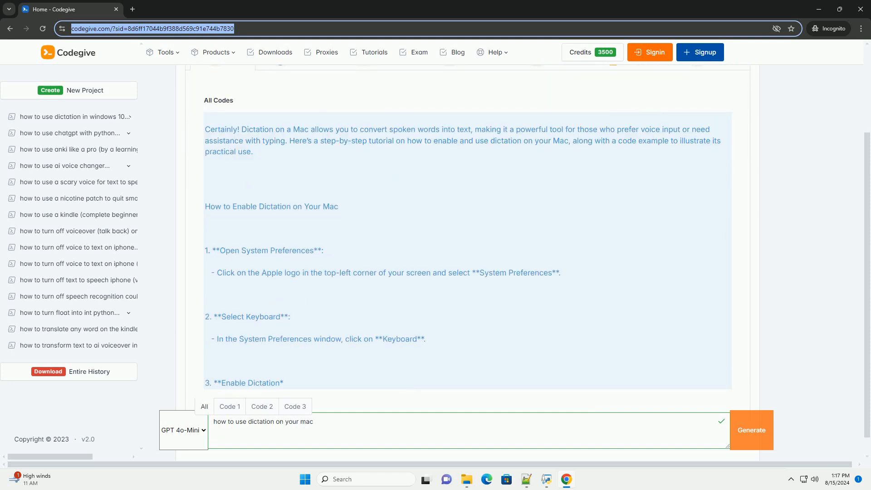
pyautogui.scroll(-3)
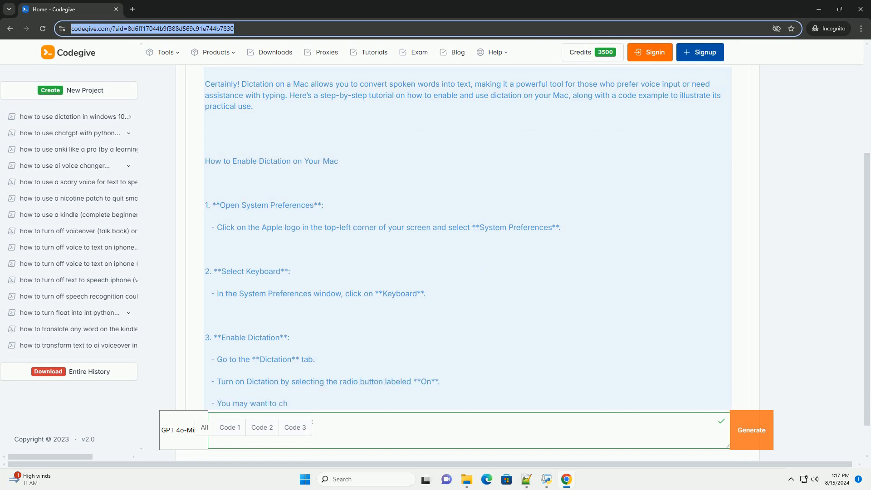
pyautogui.scroll(-3)
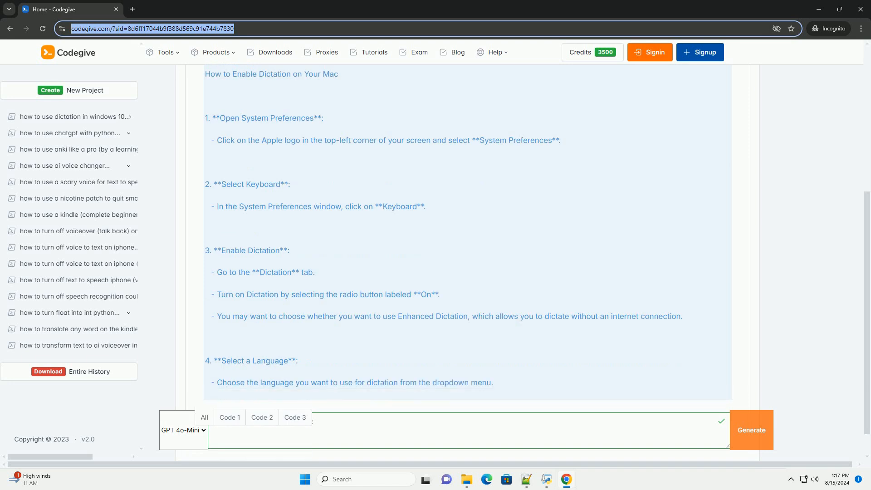
pyautogui.scroll(-3)
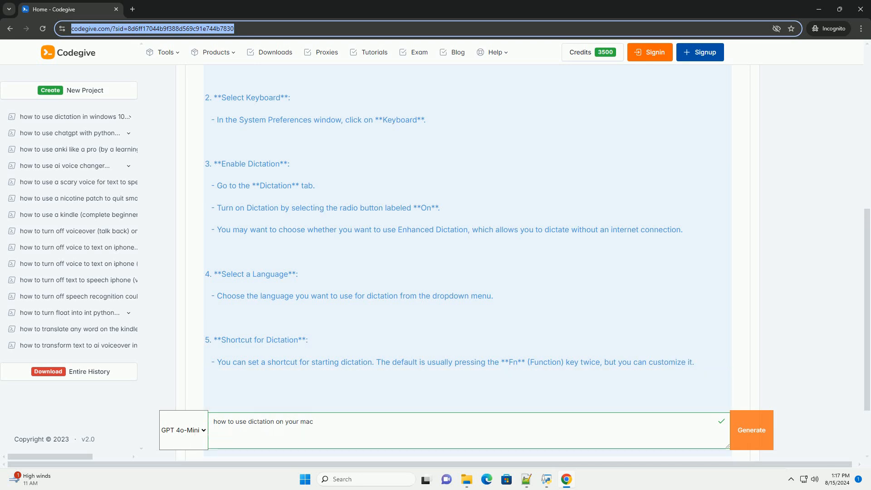
pyautogui.scroll(-3)
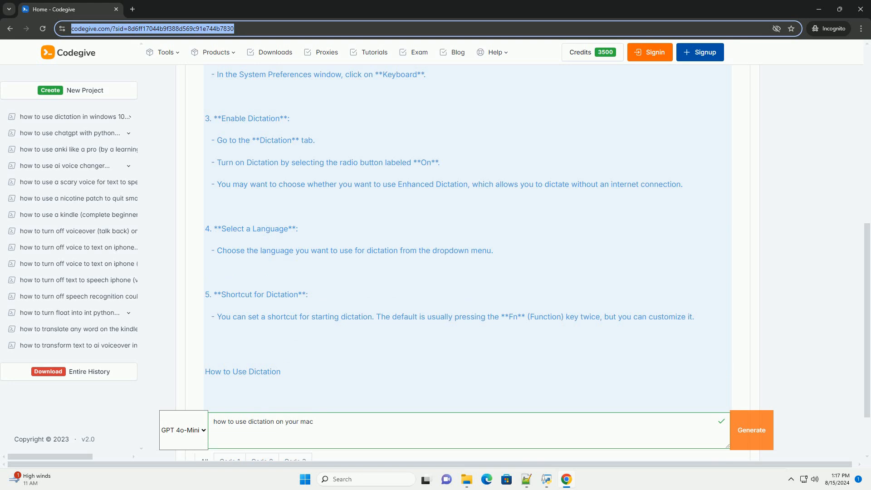
pyautogui.scroll(-3)
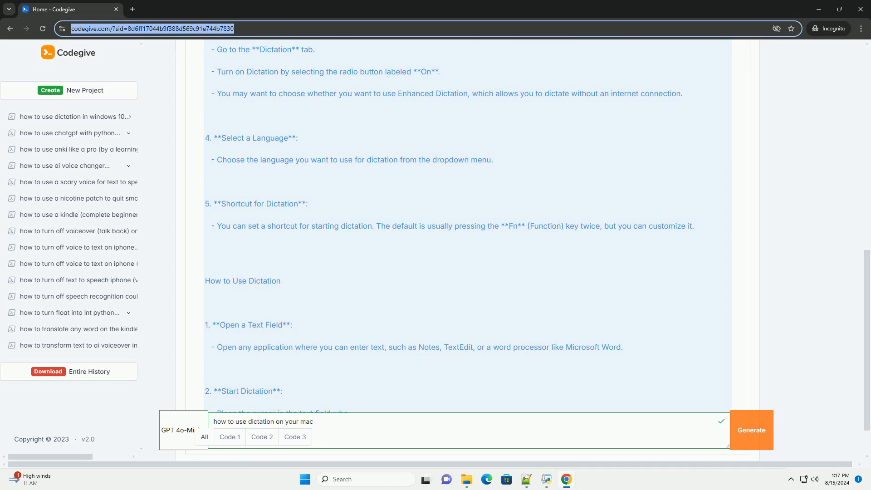
pyautogui.scroll(-3)
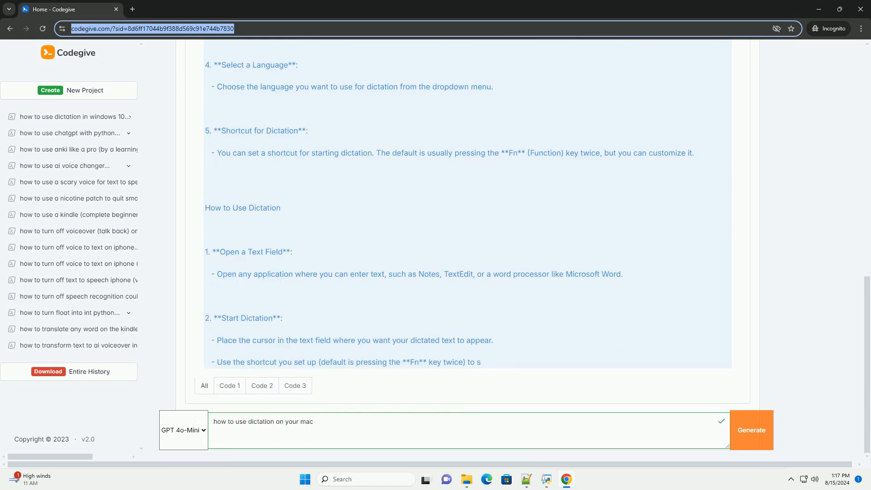
pyautogui.scroll(-3)
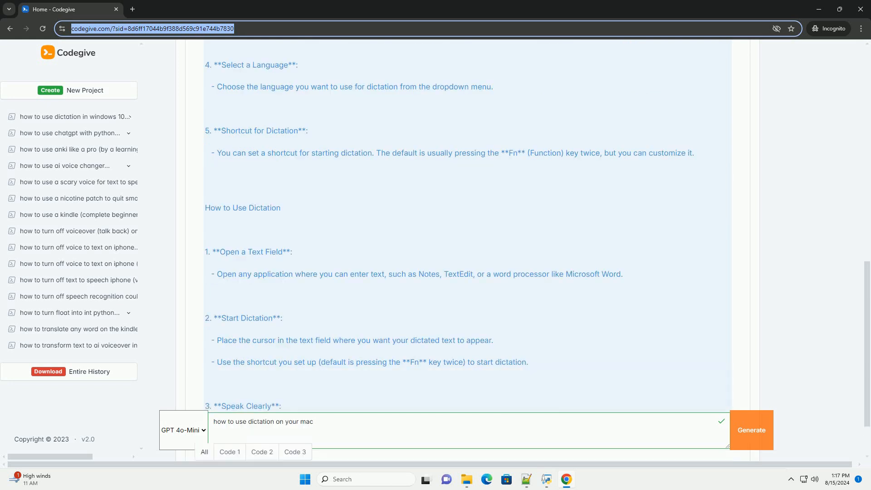
pyautogui.scroll(-3)
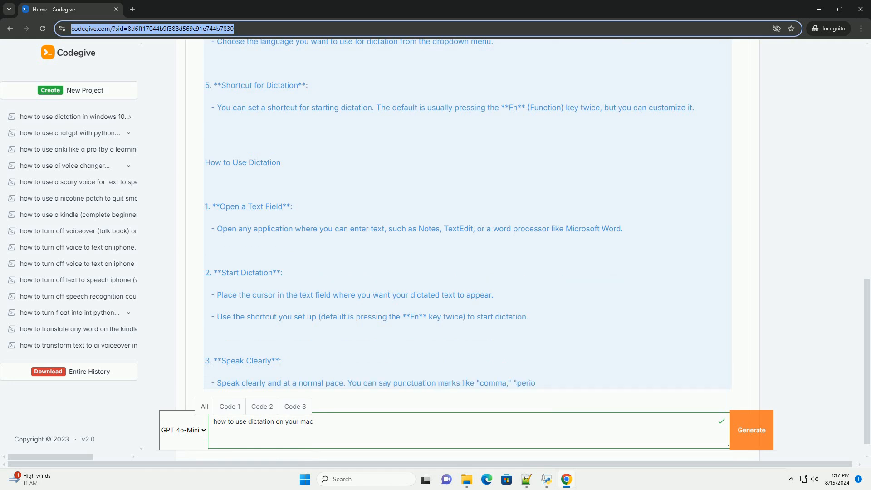
pyautogui.scroll(-3)
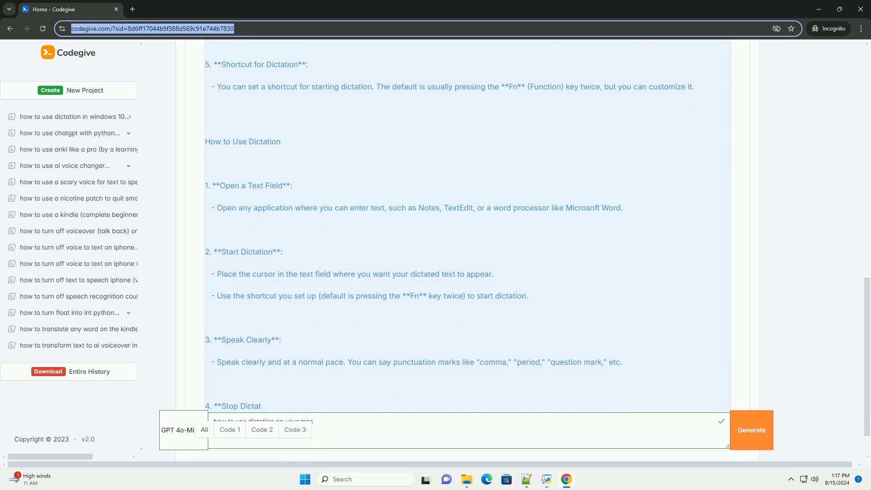
pyautogui.scroll(-3)
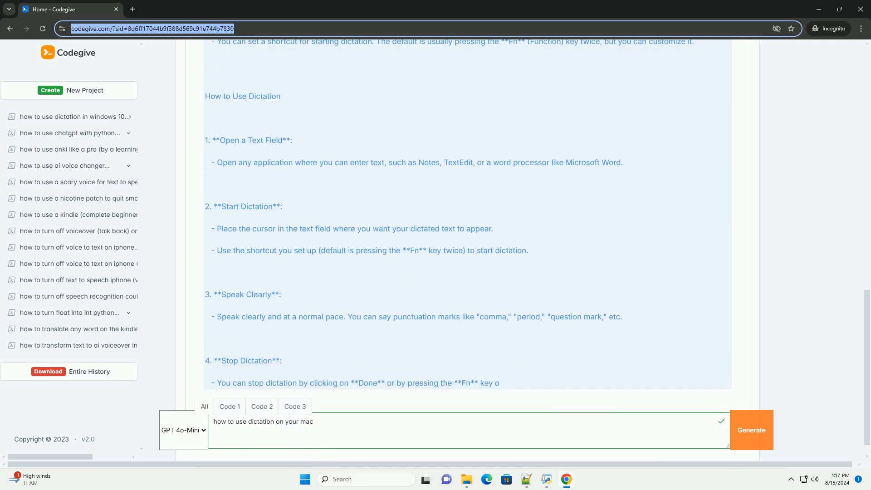
pyautogui.scroll(-3)
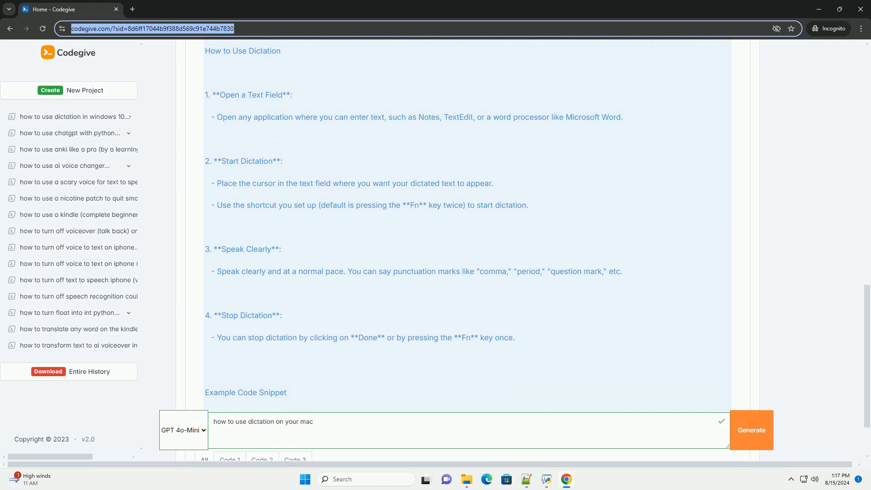
pyautogui.scroll(-3)
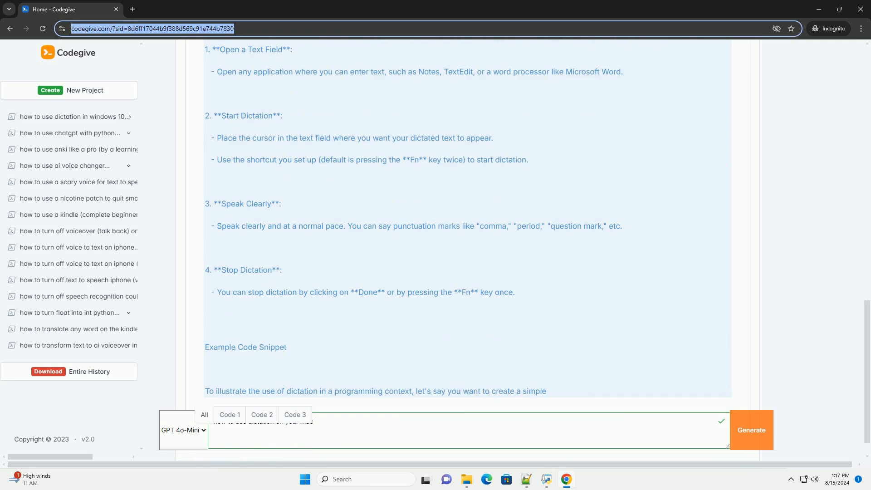
pyautogui.scroll(-3)
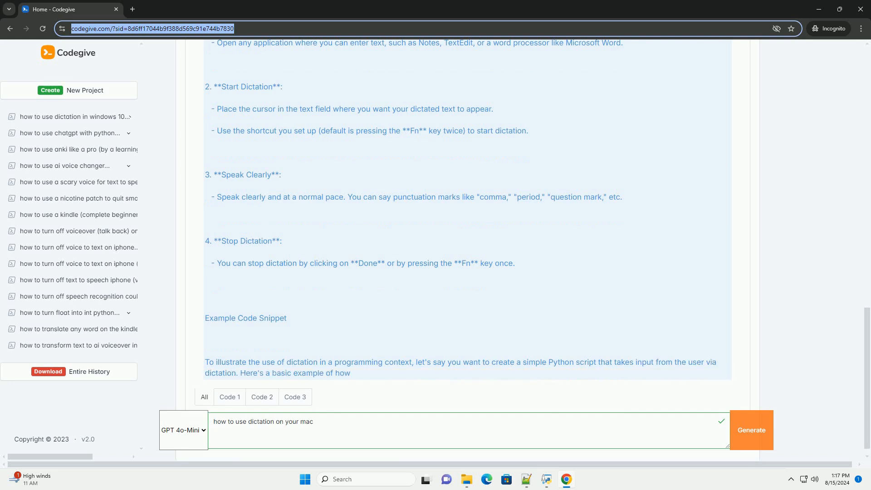
pyautogui.scroll(-3)
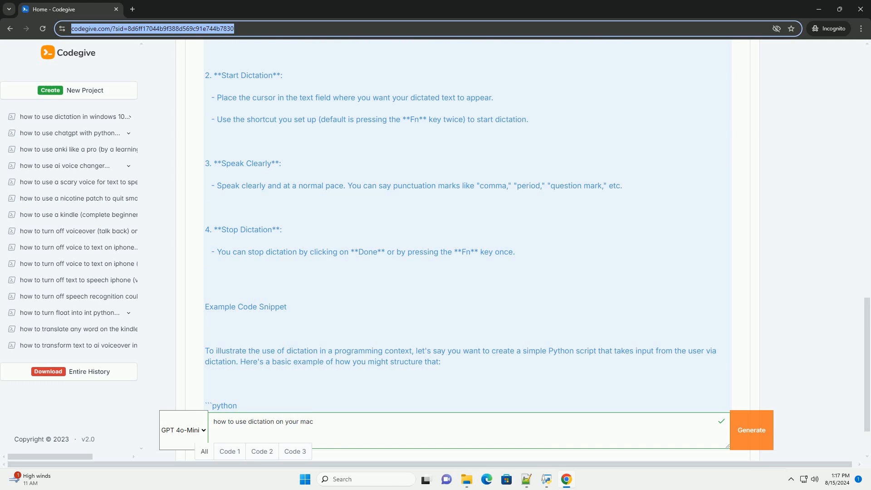
pyautogui.scroll(-3)
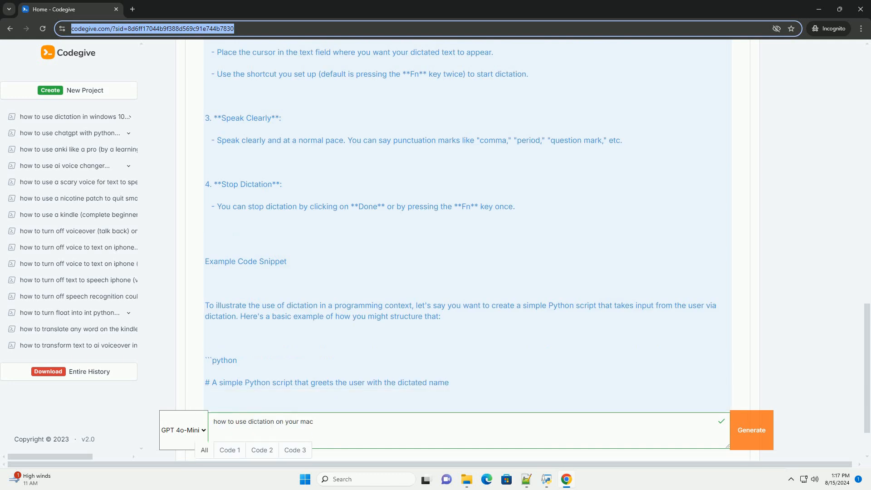
pyautogui.scroll(-3)
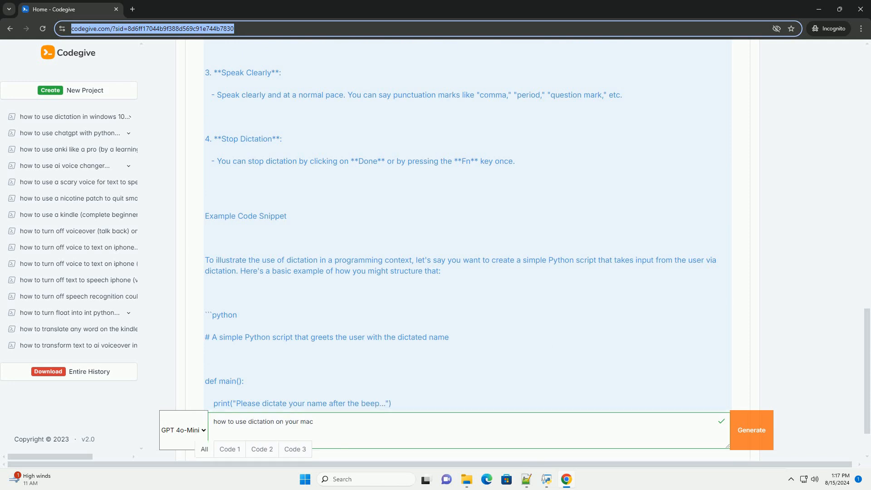
pyautogui.scroll(-3)
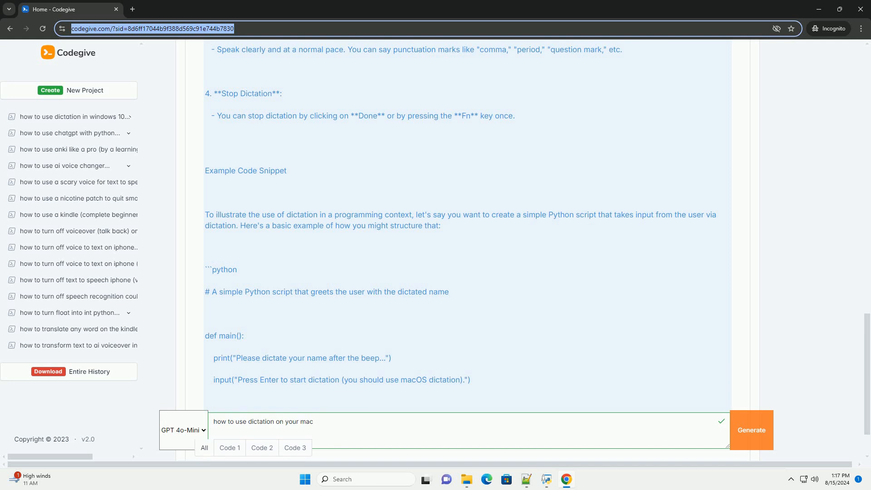
pyautogui.scroll(-3)
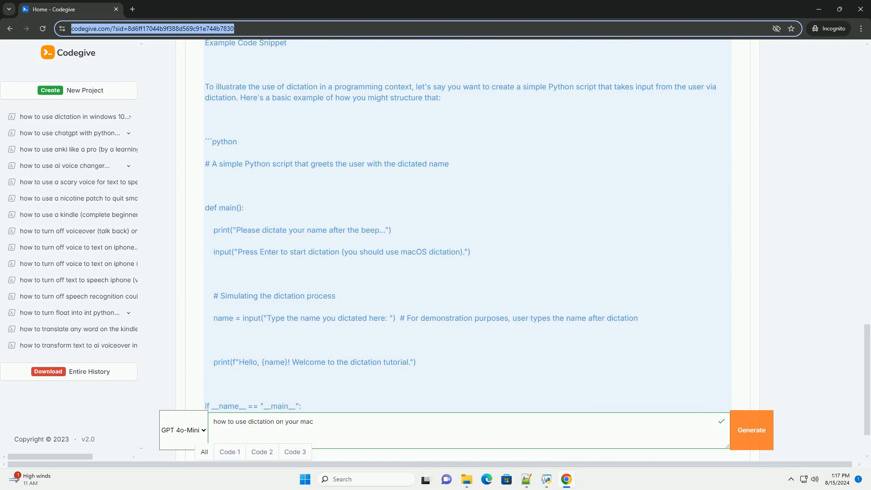
pyautogui.scroll(-3)
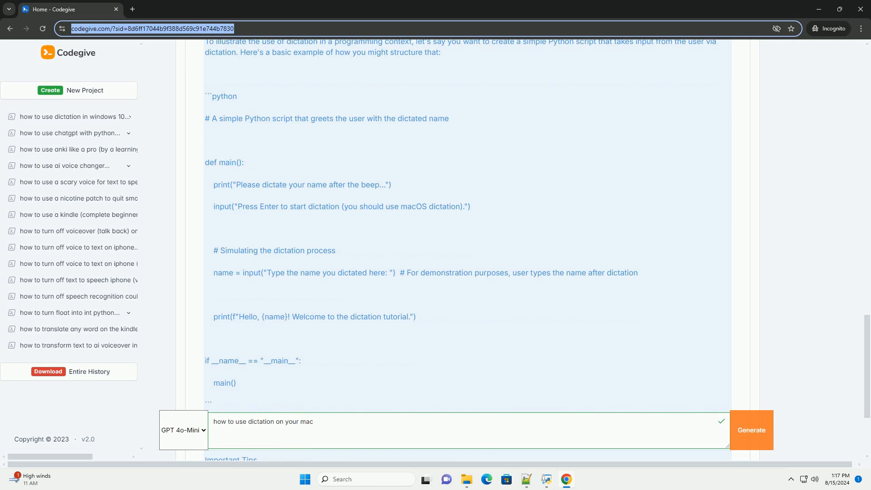
pyautogui.scroll(-3)
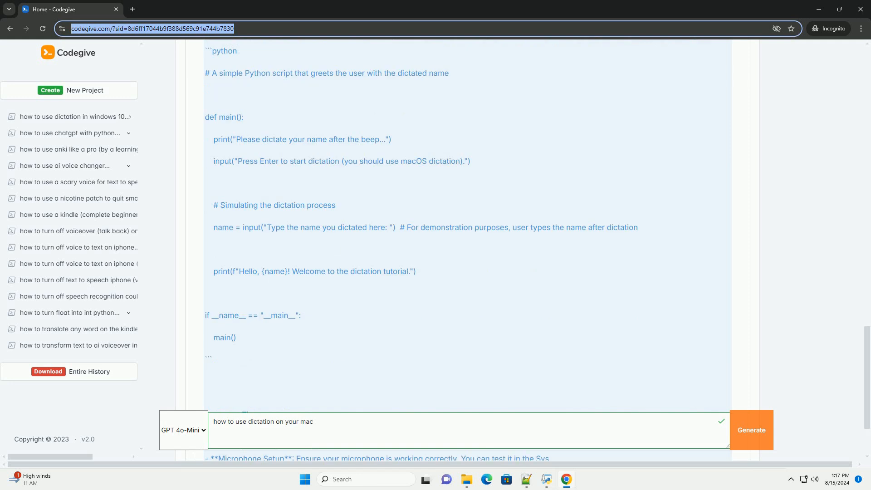
pyautogui.scroll(-3)
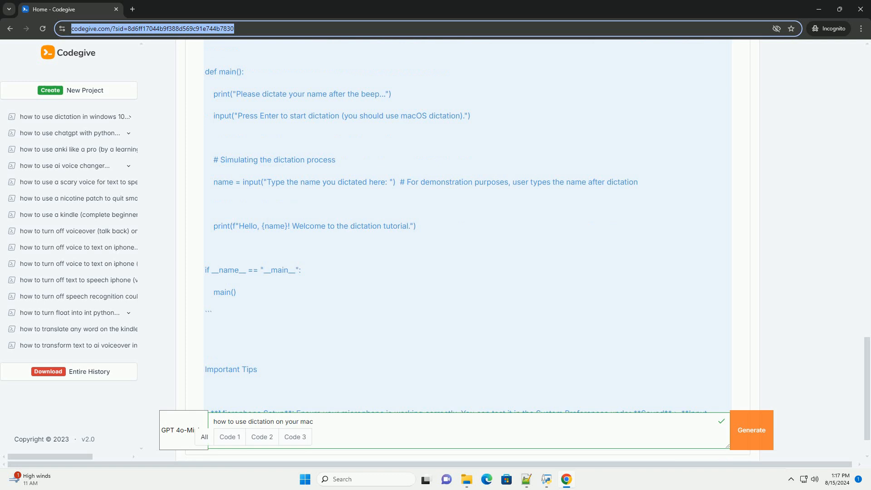
pyautogui.scroll(-3)
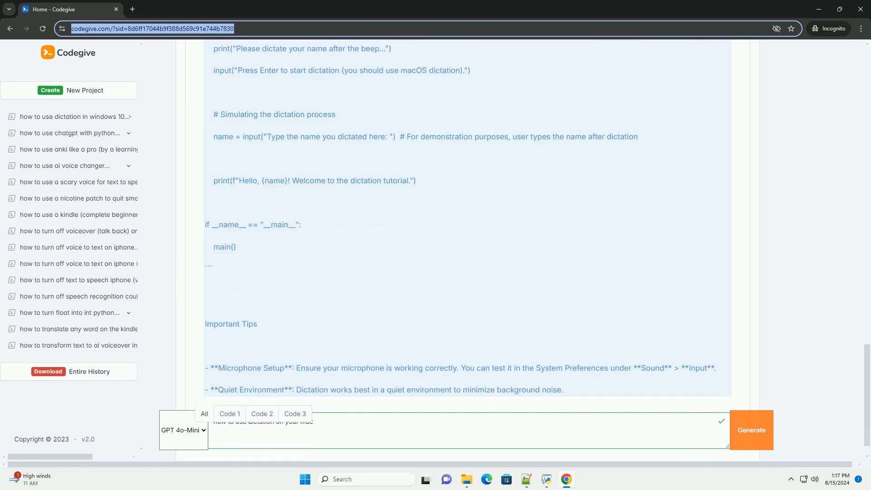
pyautogui.scroll(-3)
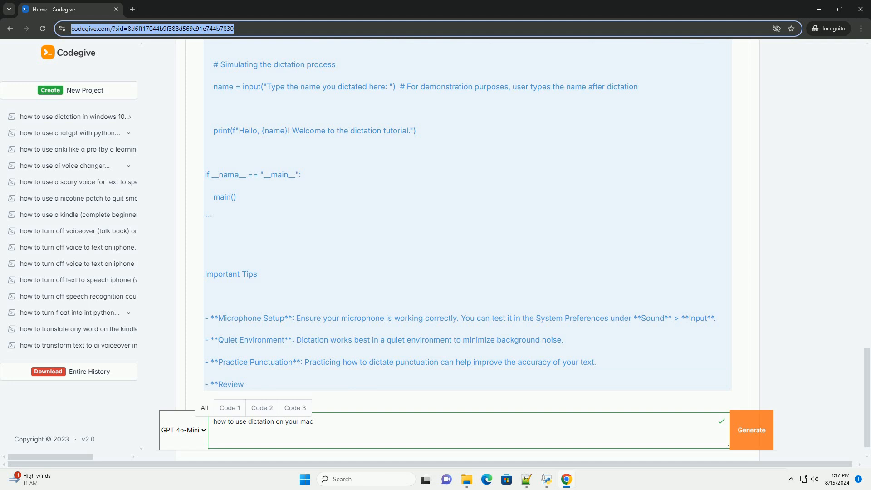
pyautogui.scroll(-3)
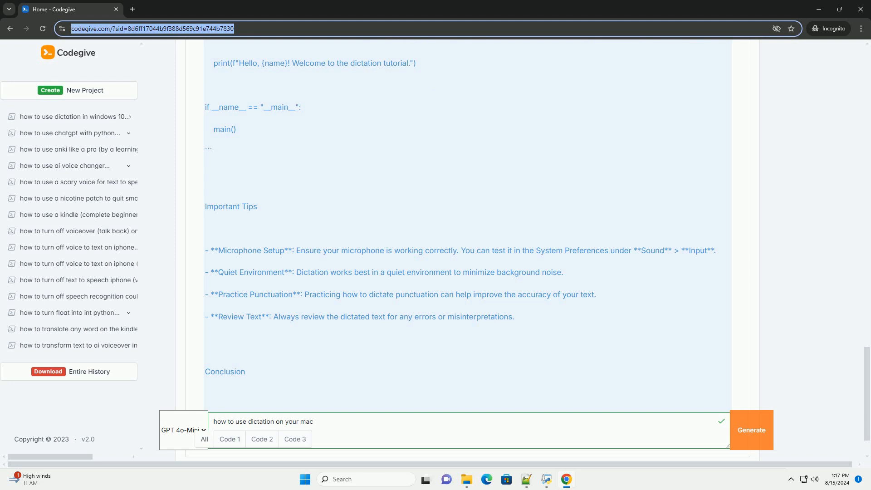
pyautogui.scroll(-3)
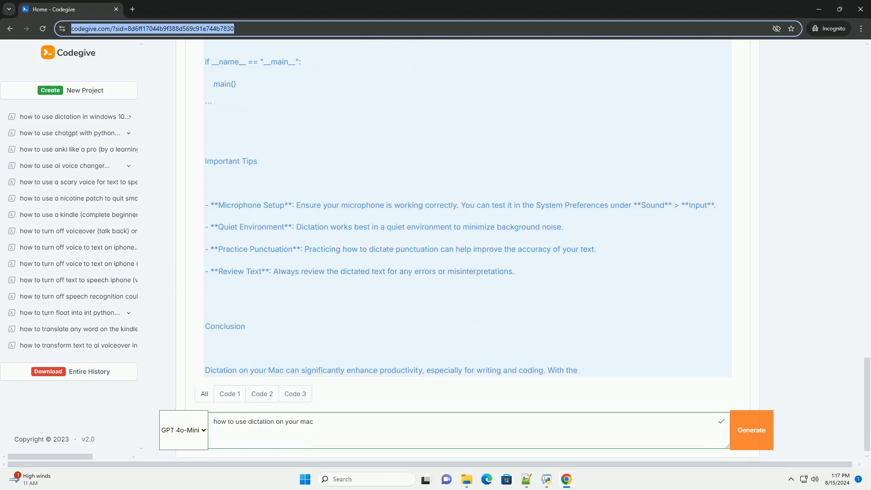
pyautogui.scroll(3)
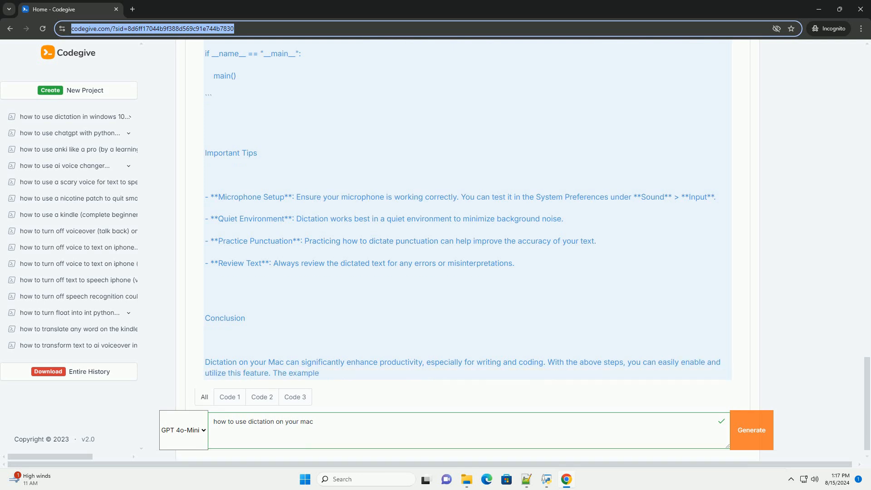
pyautogui.scroll(3)
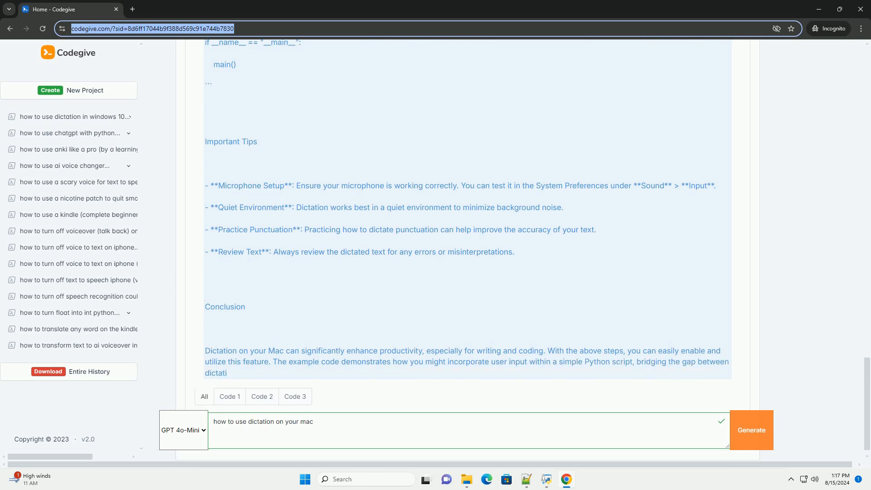
pyautogui.scroll(-3)
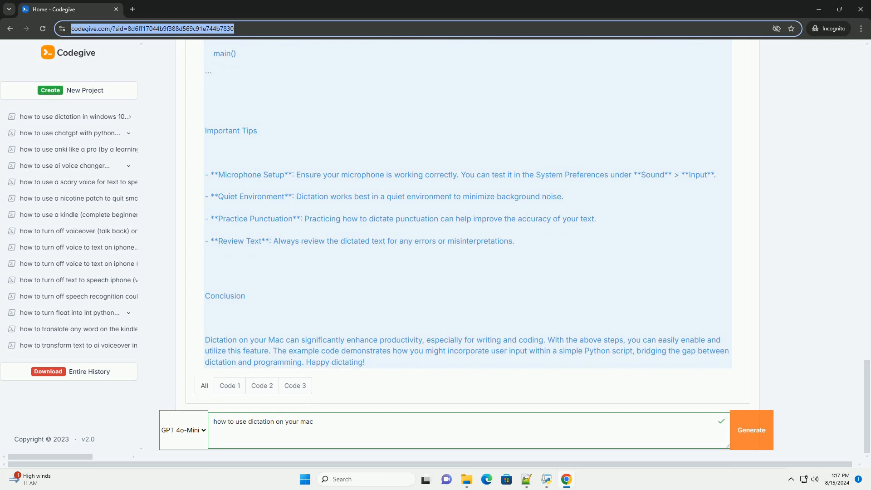